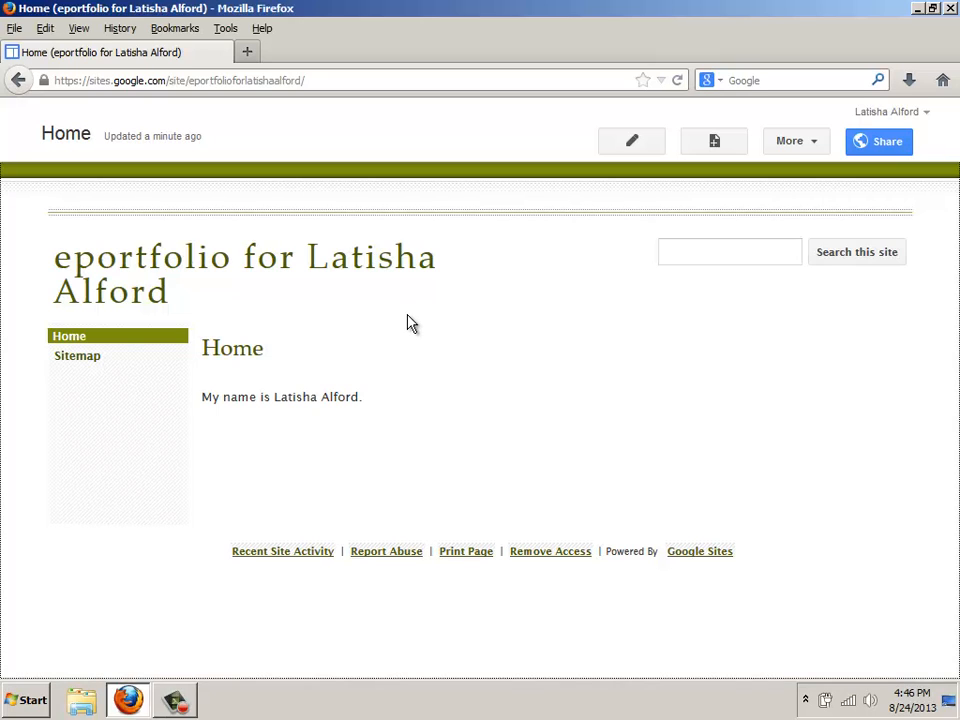
pyautogui.moveTo(631, 165)
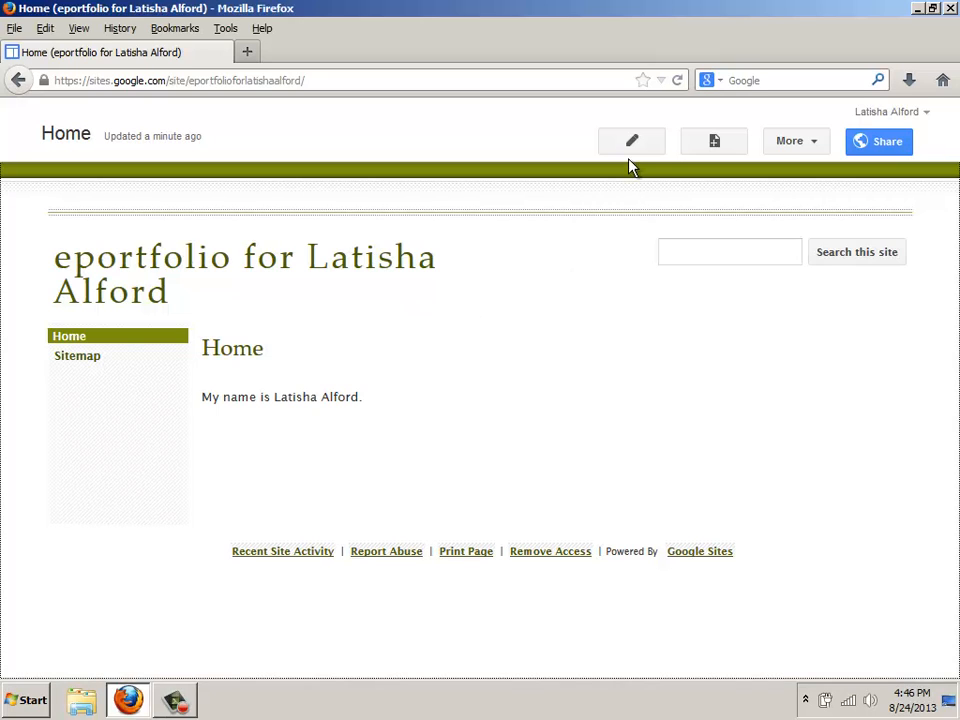
# Put the eportfolio's Home page into edit mode with the pencil Edit page button.
pyautogui.click(631, 140)
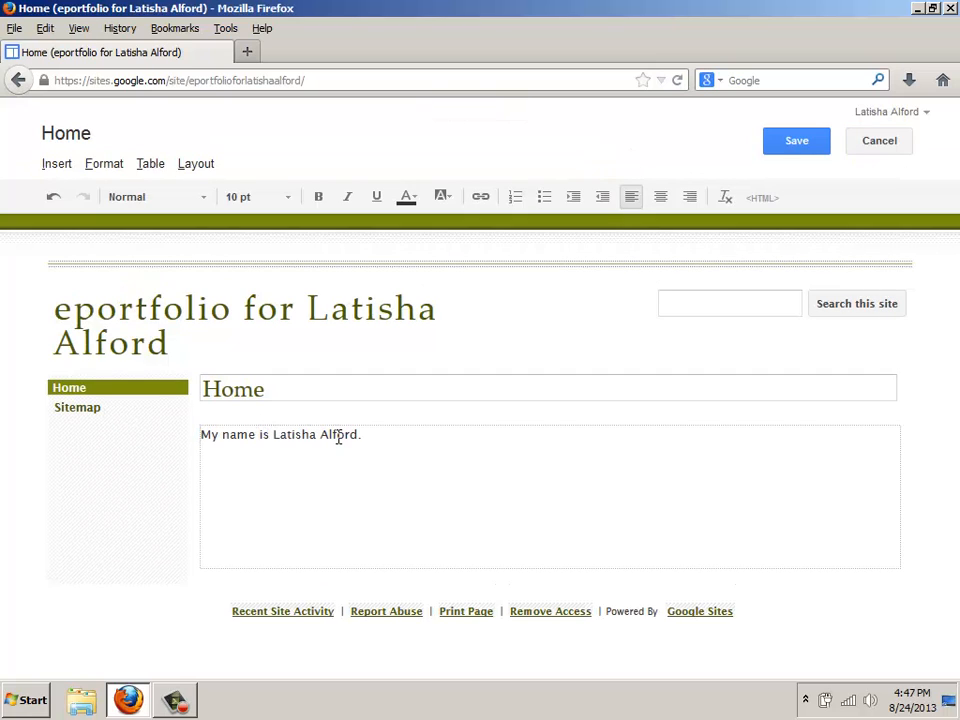
# Select 'Alford' and try Normal / serif, Courier New, Georgia, then settle on Verdana.
pyautogui.doubleClick(337, 434)
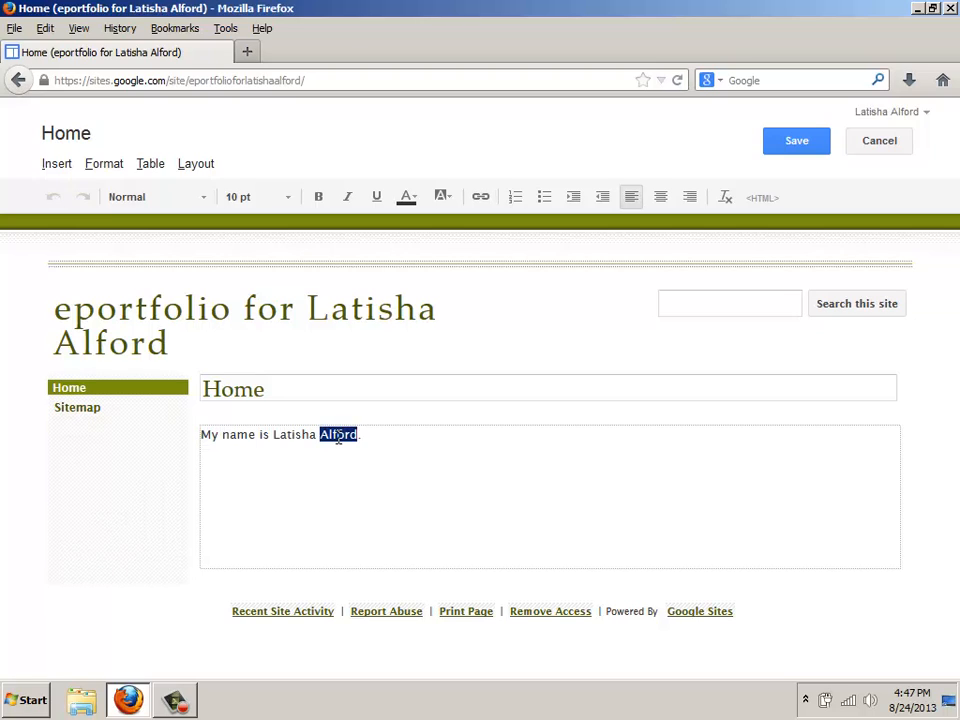
pyautogui.moveTo(130, 205)
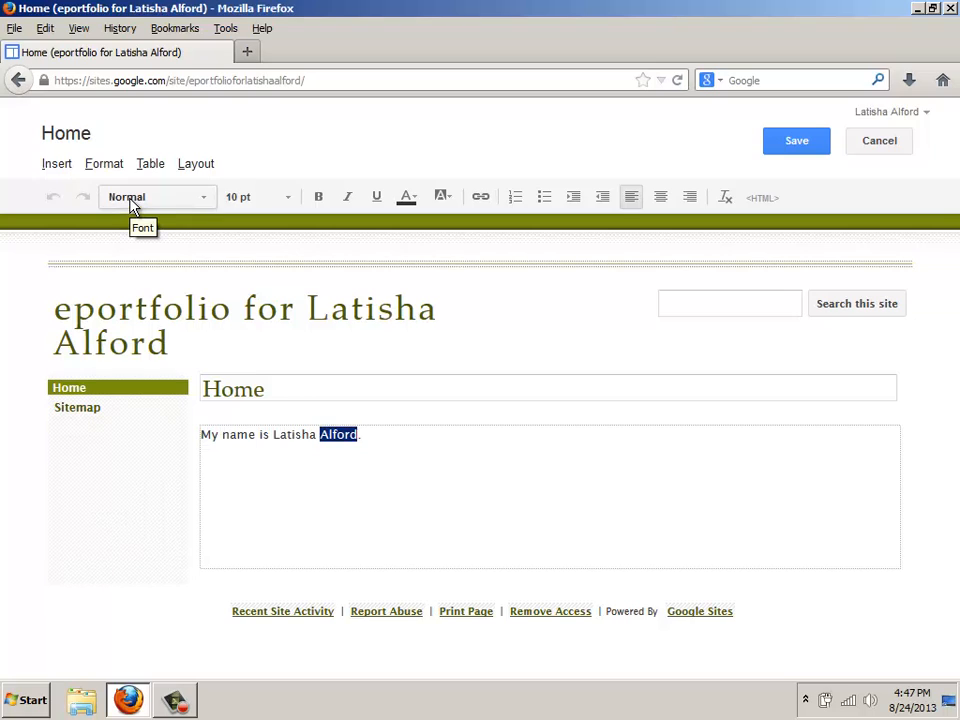
pyautogui.moveTo(142, 210)
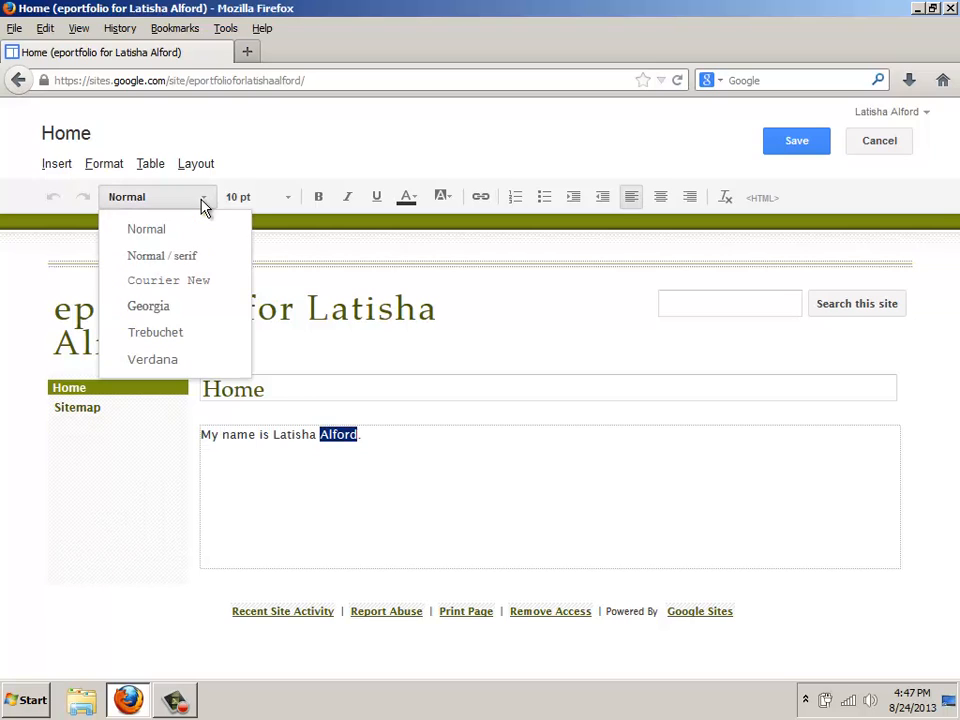
pyautogui.click(161, 255)
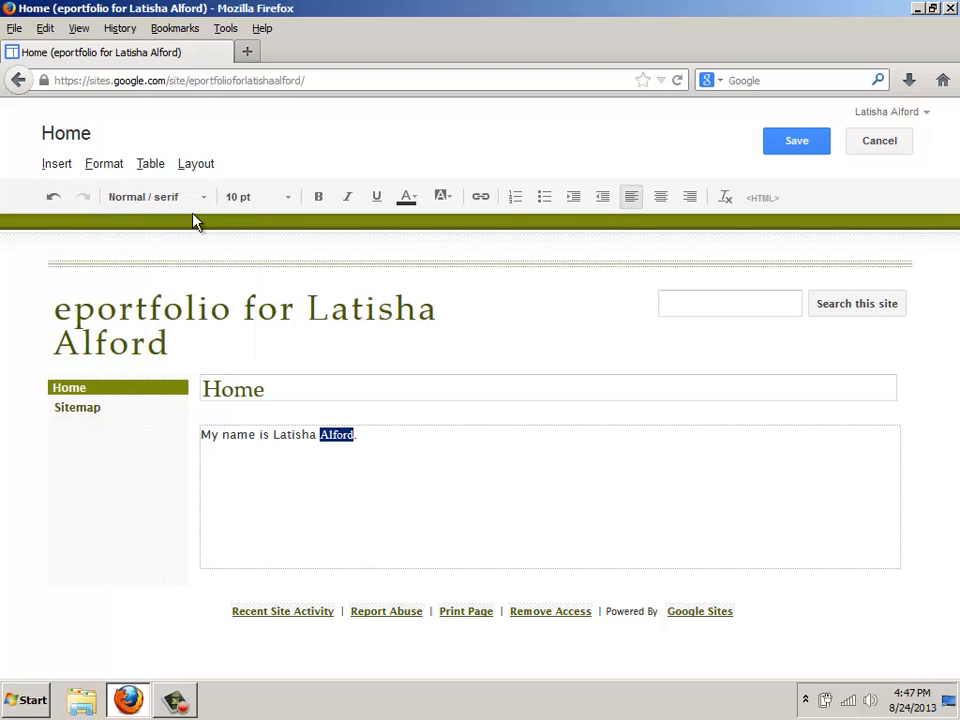
pyautogui.click(155, 196)
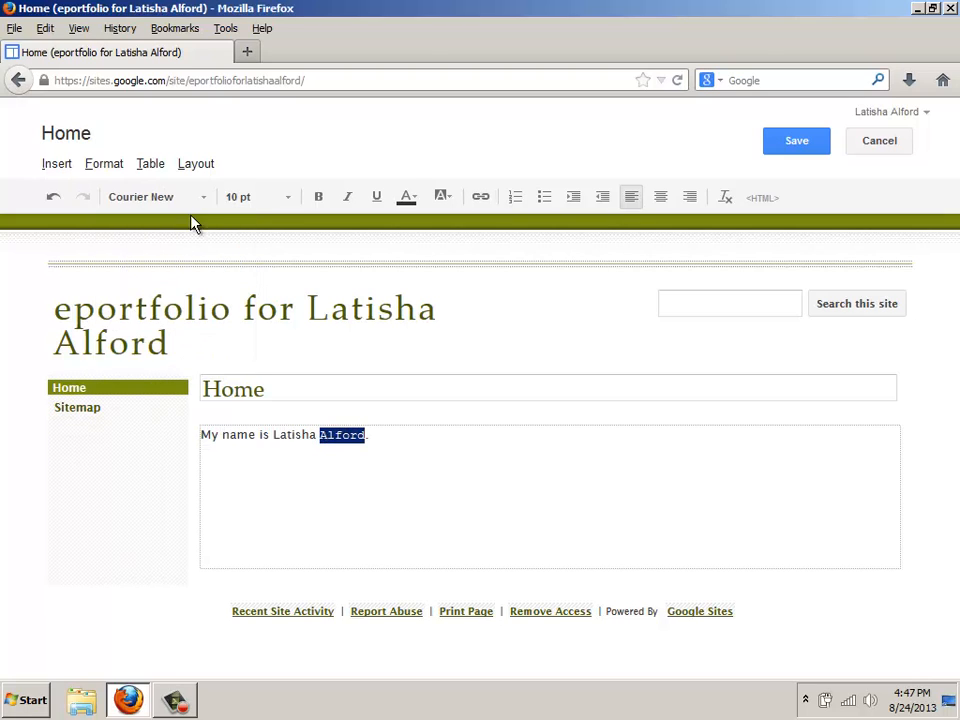
pyautogui.click(155, 196)
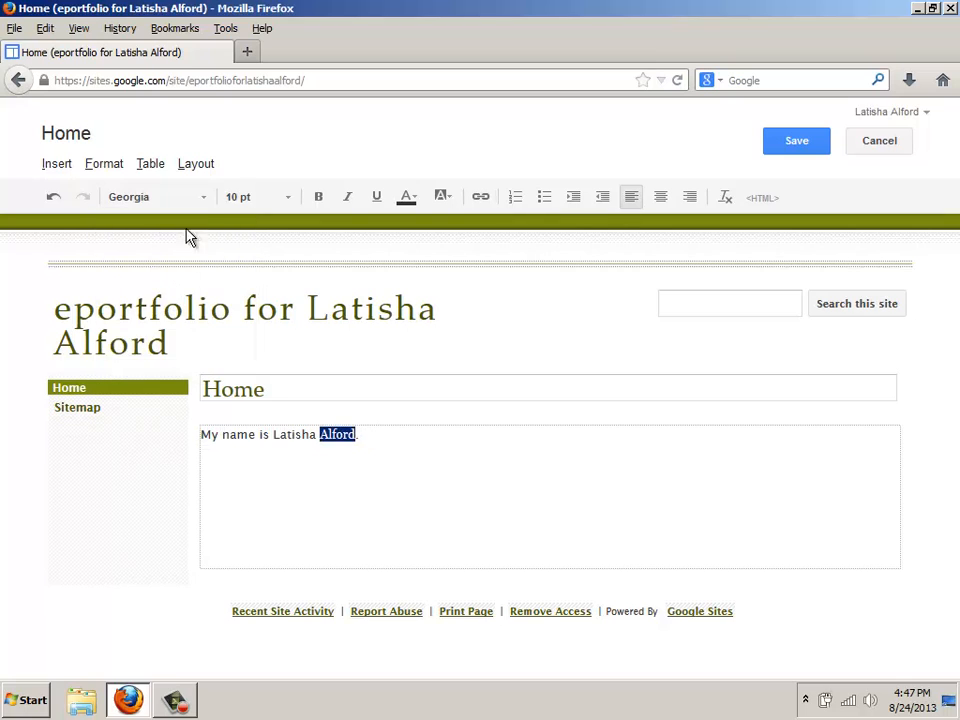
pyautogui.click(155, 196)
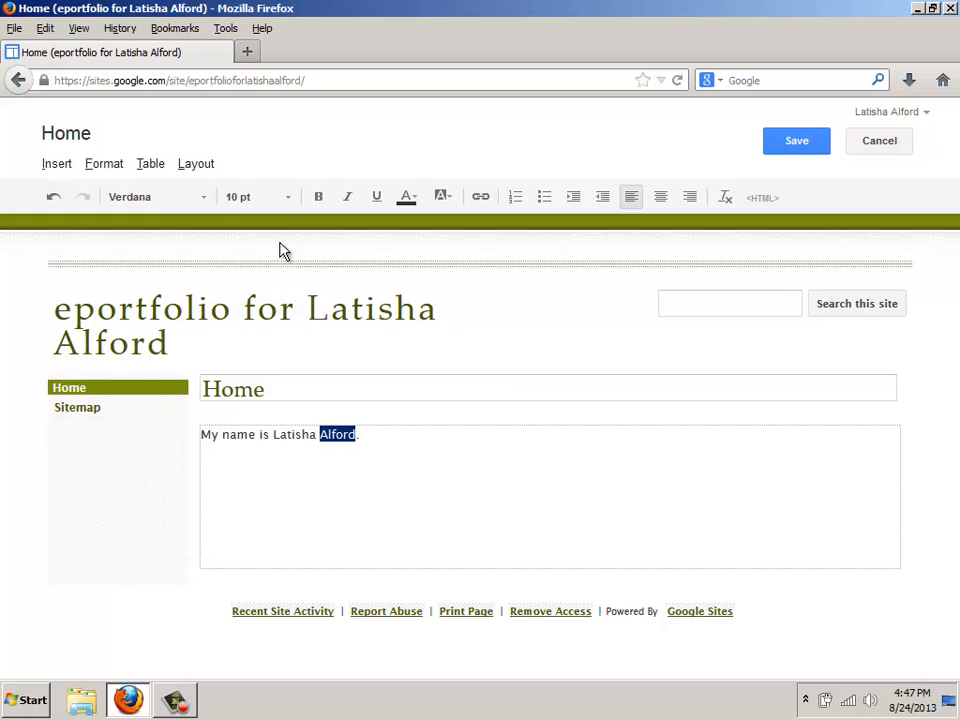
pyautogui.moveTo(265, 377)
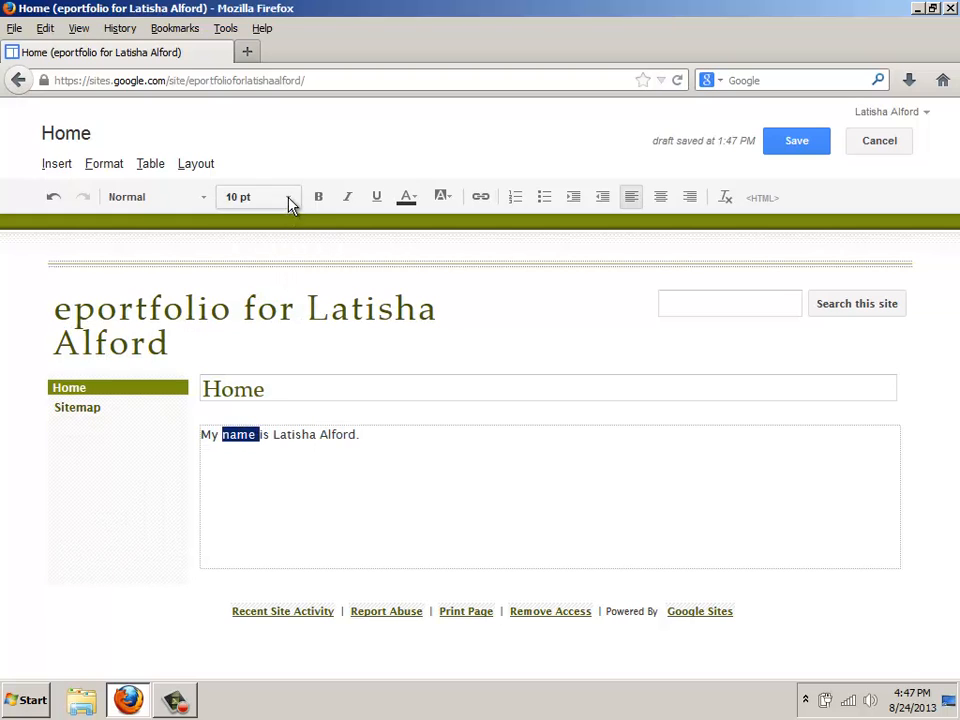
# Step the word 'name' through 8, 10, 12 and 18 pt to 24 pt, then save the Home page.
pyautogui.click(258, 196)
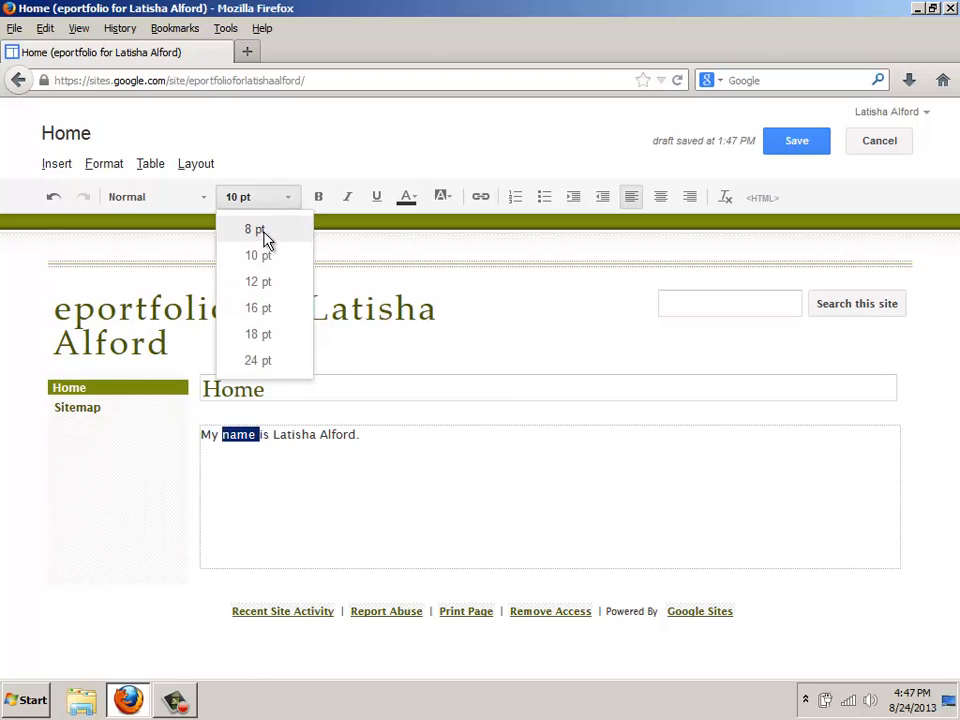
pyautogui.click(252, 229)
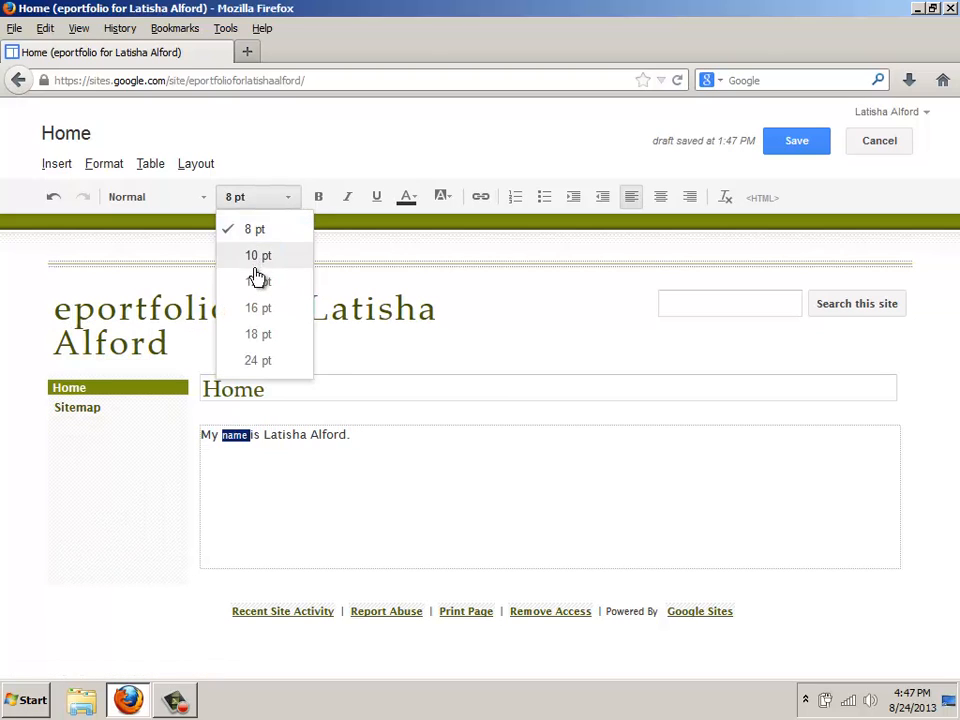
pyautogui.click(258, 255)
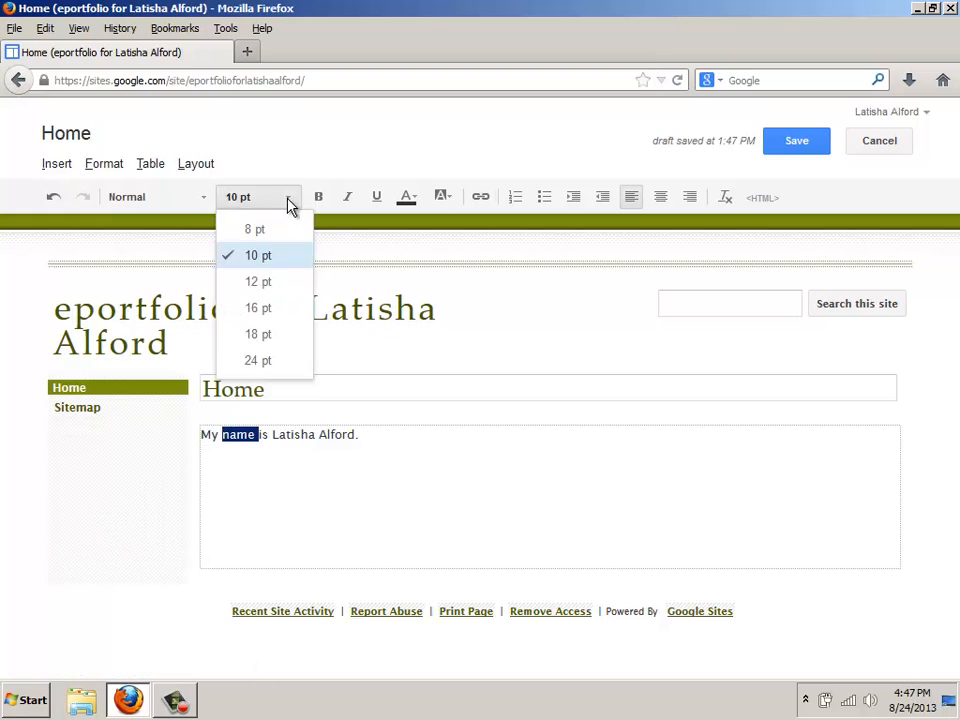
pyautogui.click(258, 281)
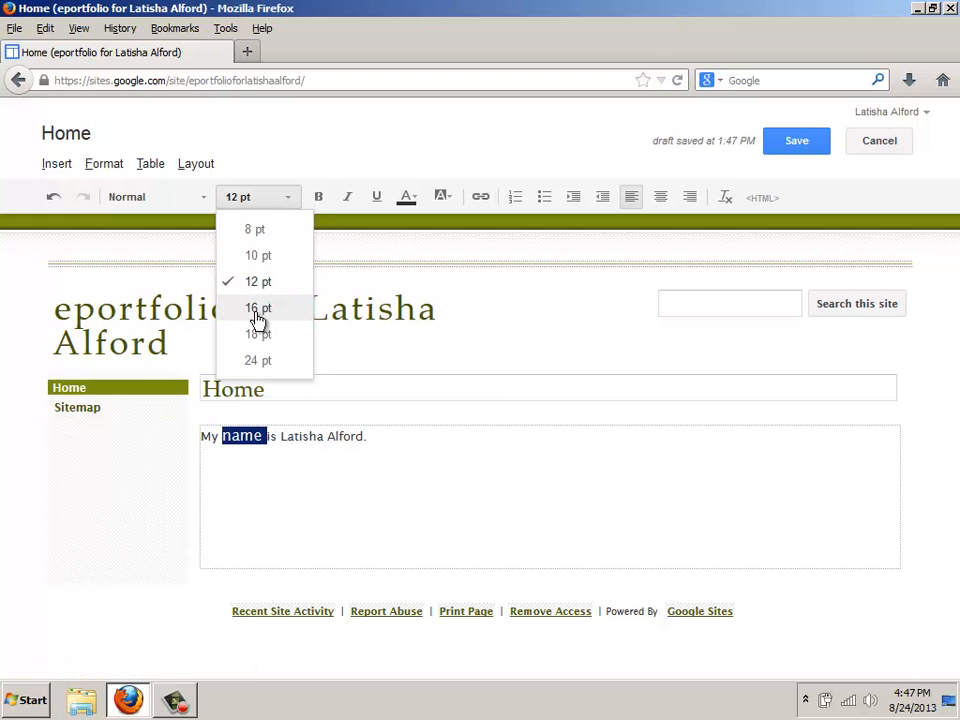
pyautogui.click(258, 334)
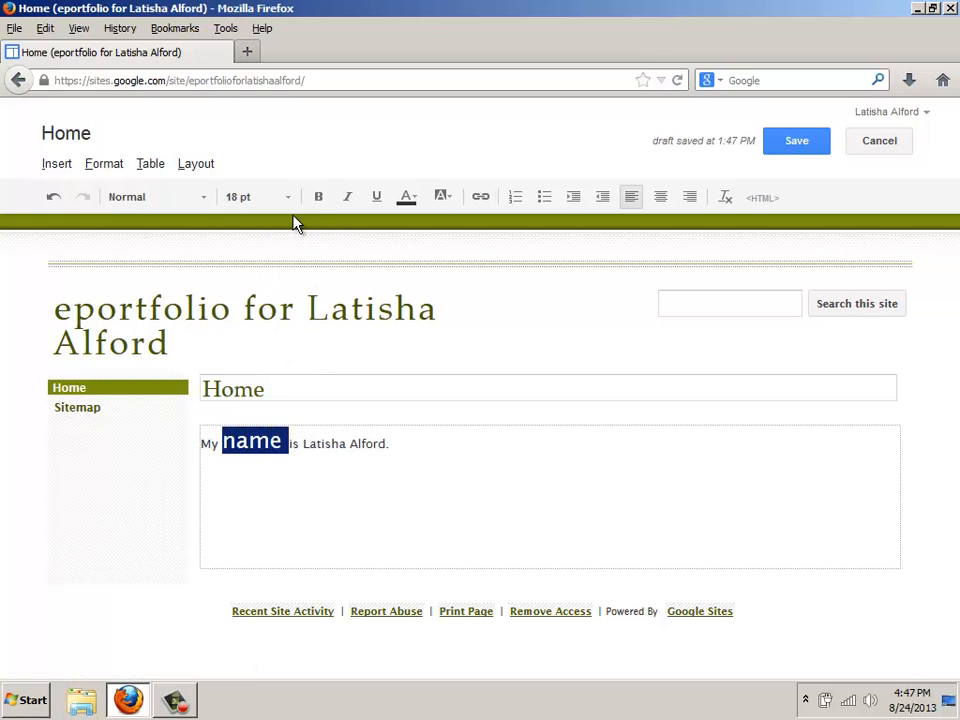
pyautogui.click(287, 196)
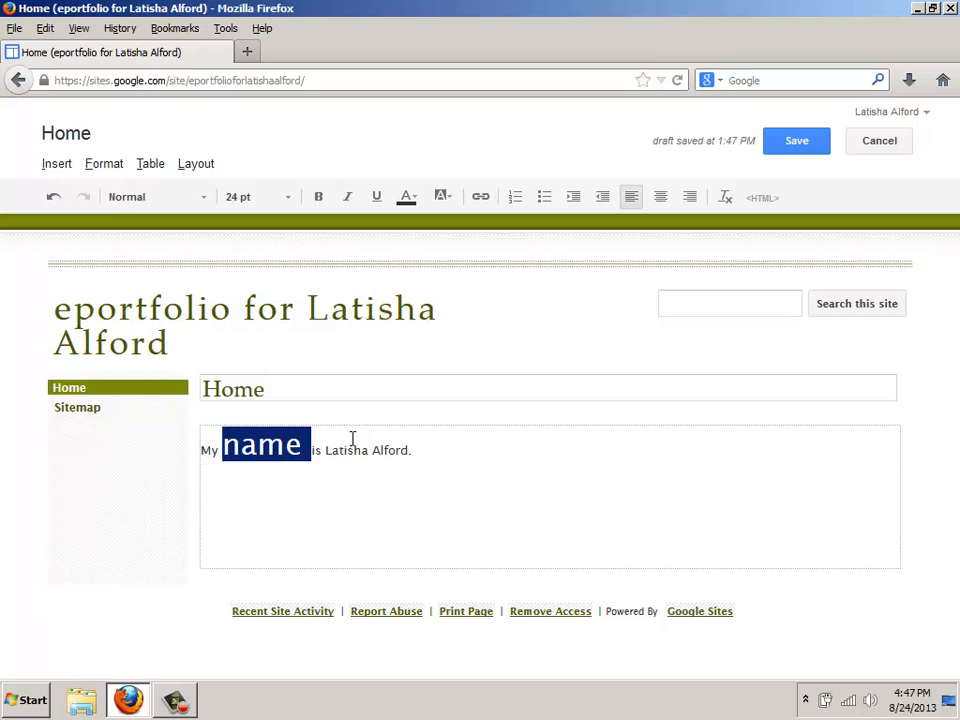
pyautogui.click(796, 140)
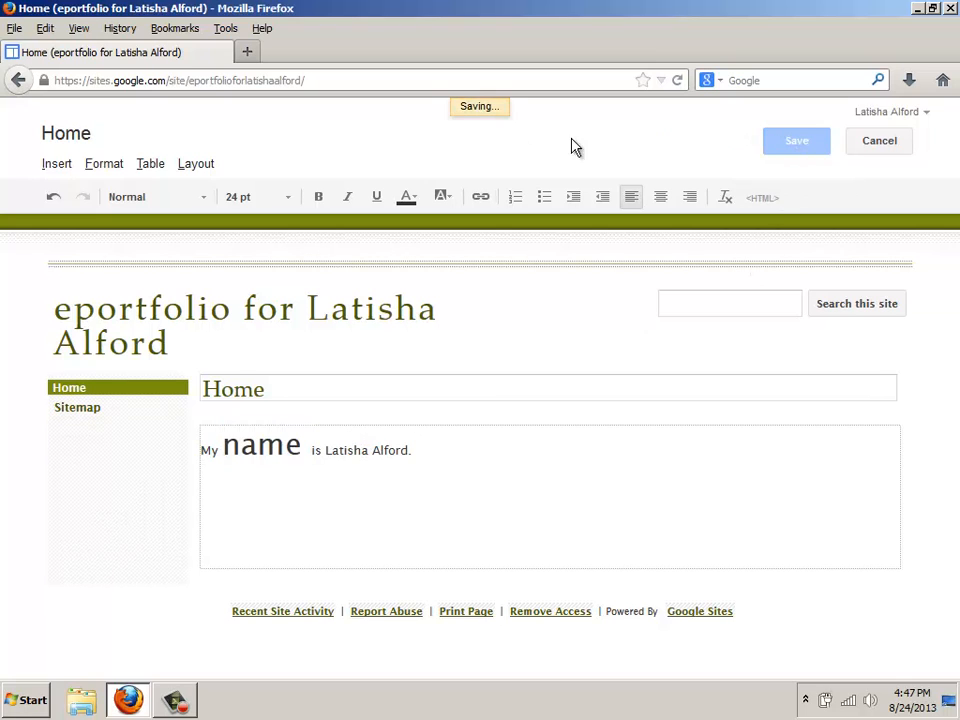